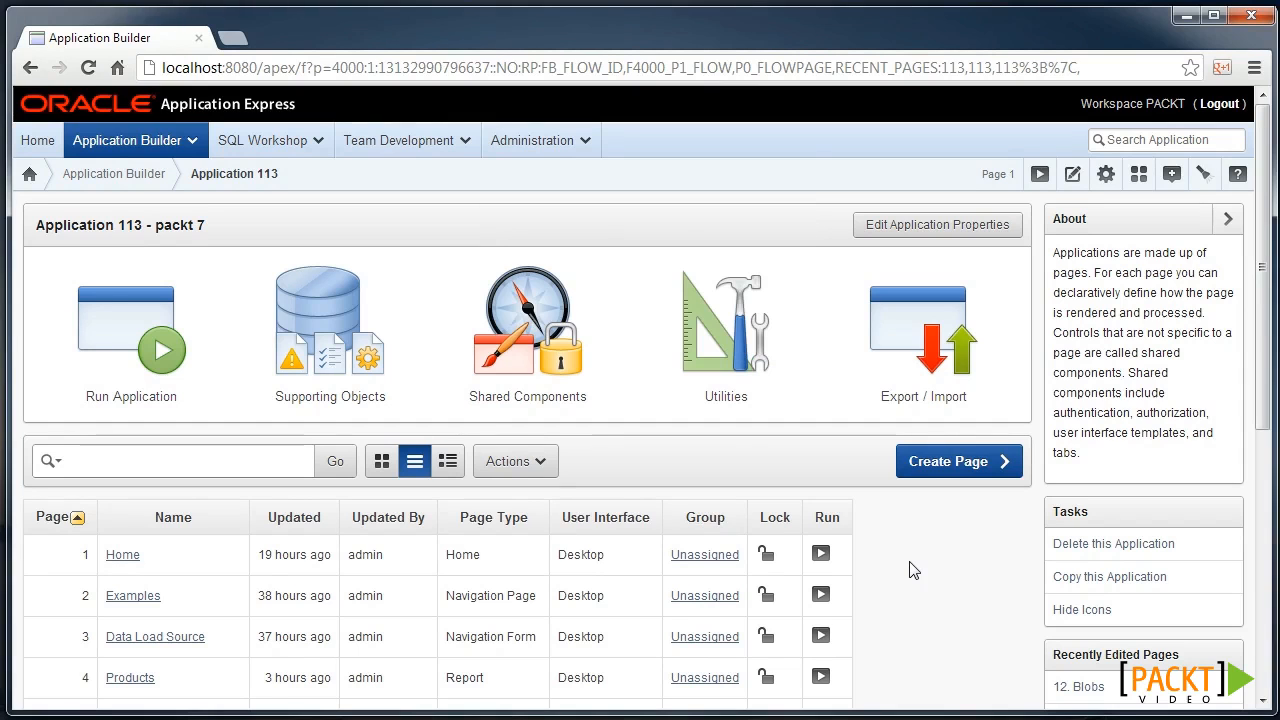
- Open page 11 Products and read the Save list price process's PL/SQL source with apex_debug calls
{"action": "scroll", "scroll_direction": "down", "scroll_amount": 3}
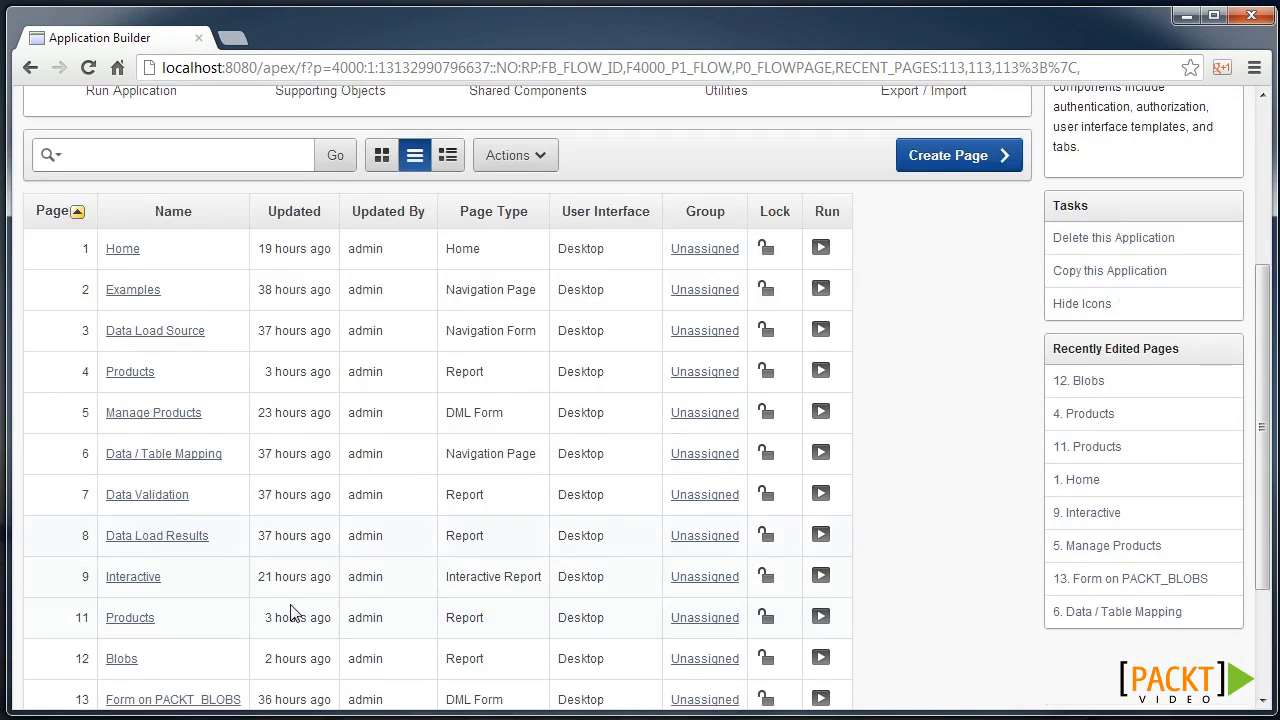
{"action": "scroll", "scroll_direction": "up", "scroll_amount": 3}
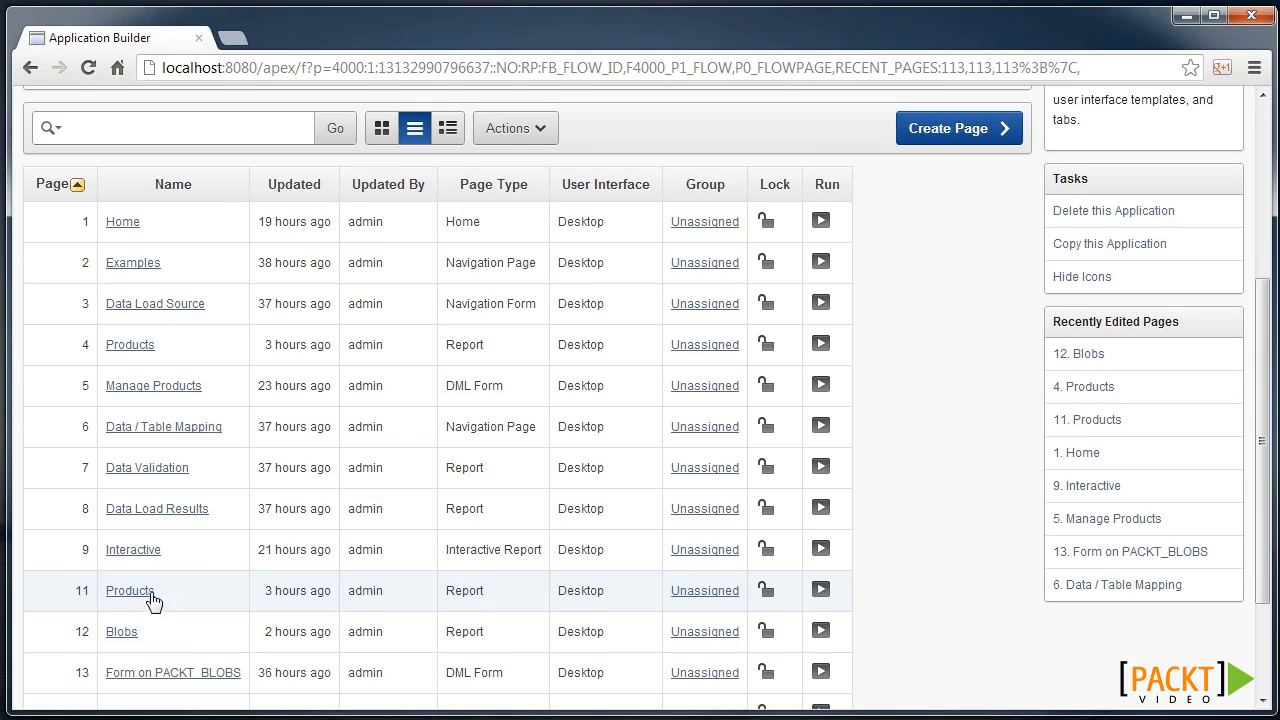
{"action": "left_click", "coordinate": [128, 590]}
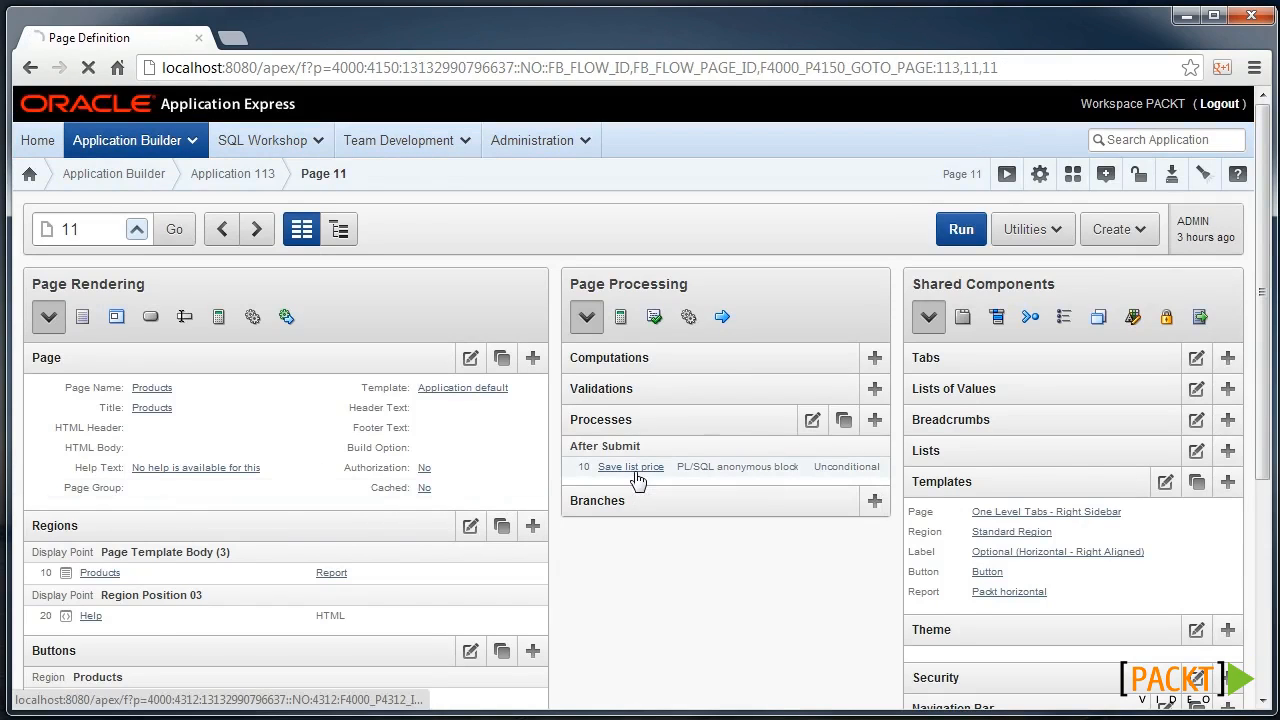
{"action": "left_click", "coordinate": [630, 466]}
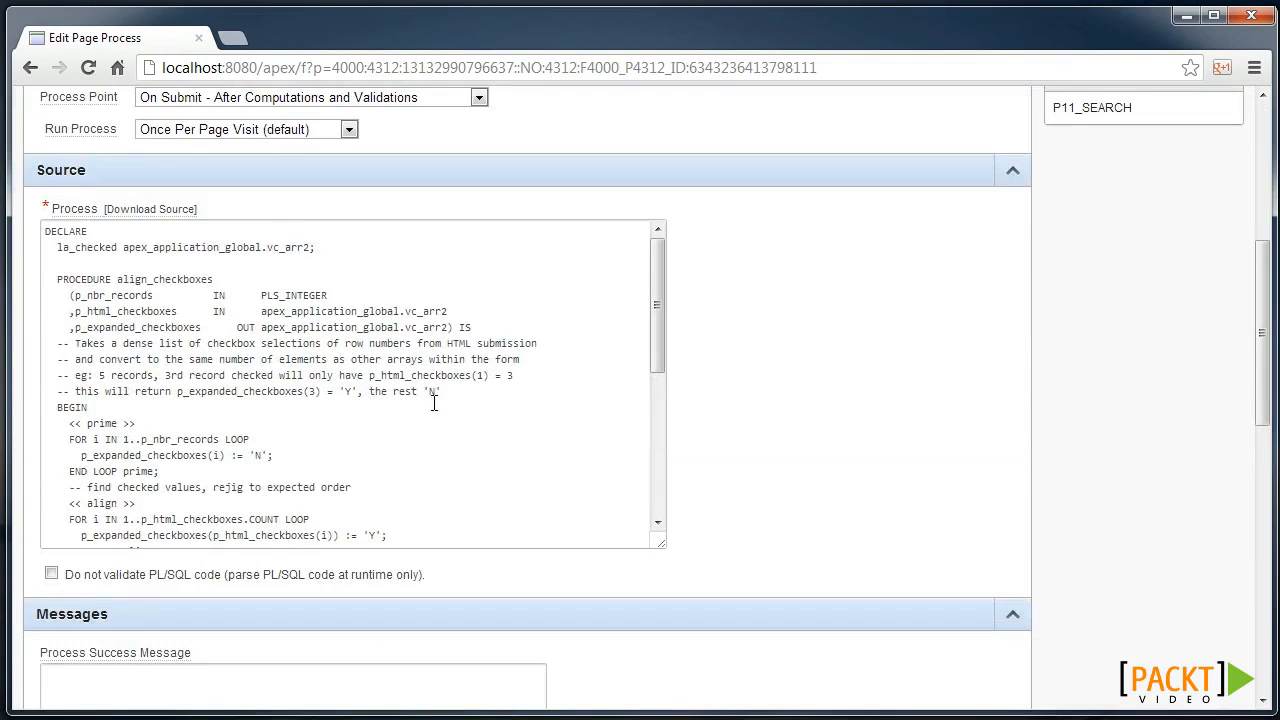
{"action": "scroll", "scroll_direction": "down", "scroll_amount": 3}
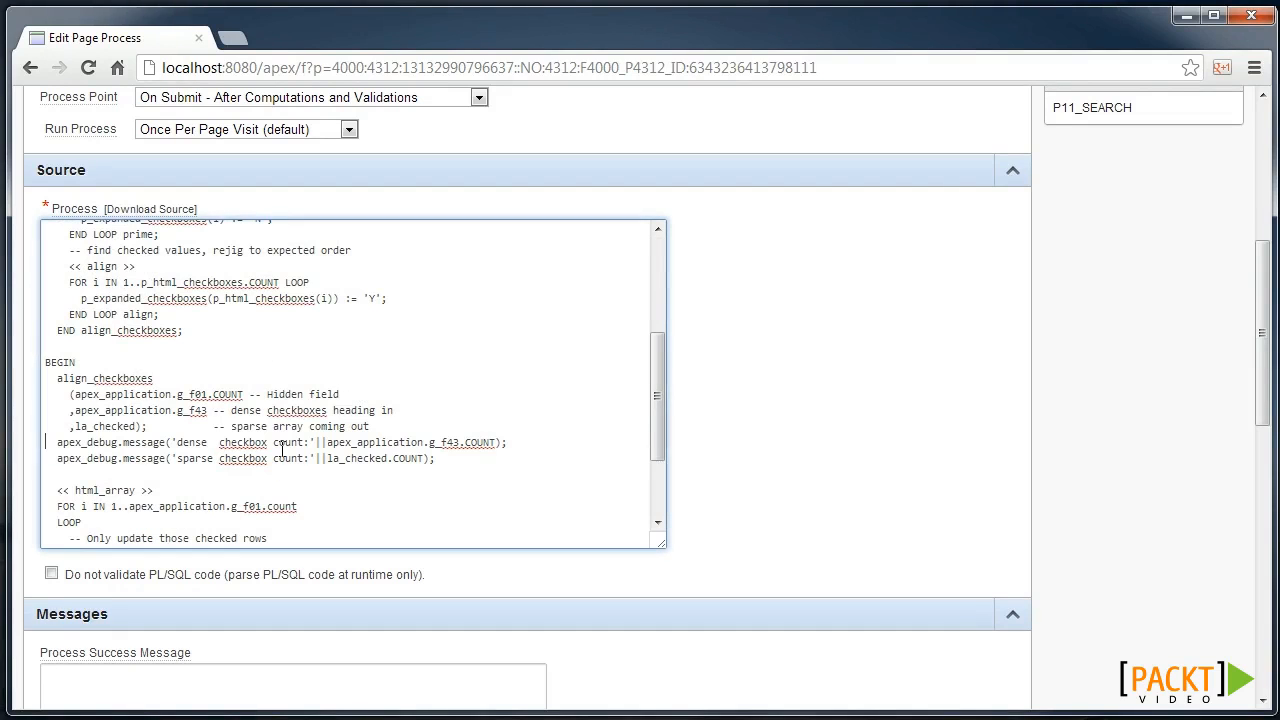
{"action": "scroll", "scroll_direction": "down", "scroll_amount": 3}
{"action": "type", "text": "apex_debug.message('Updating record '||apex_application.g_f01(i));"}
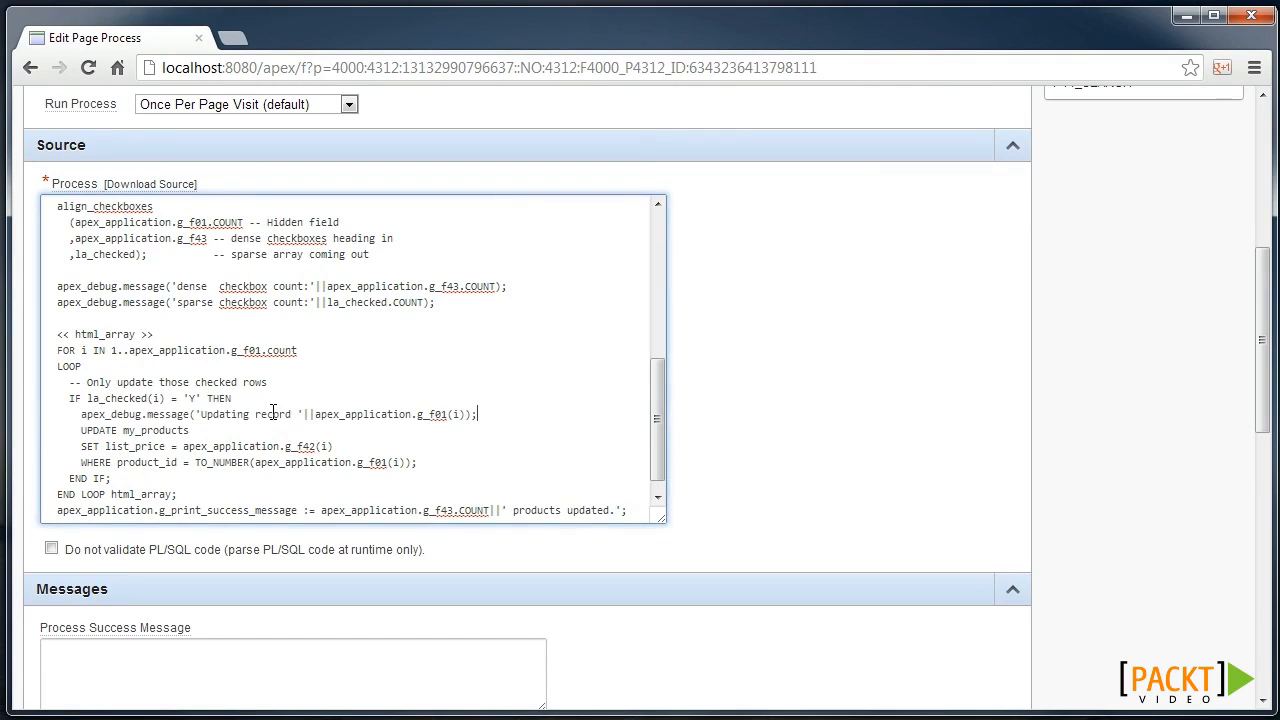
- Apply the process changes and run the Products page for testing
{"action": "left_click", "coordinate": [870, 232]}
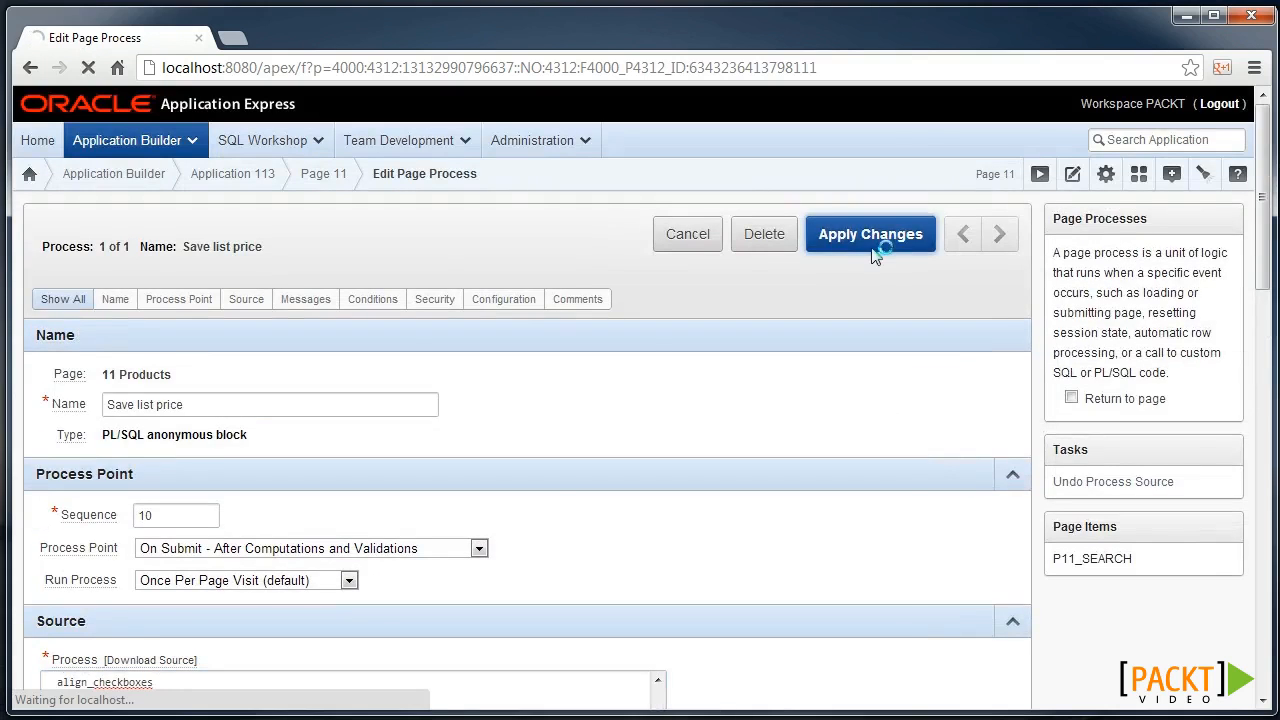
{"action": "left_click", "coordinate": [870, 232]}
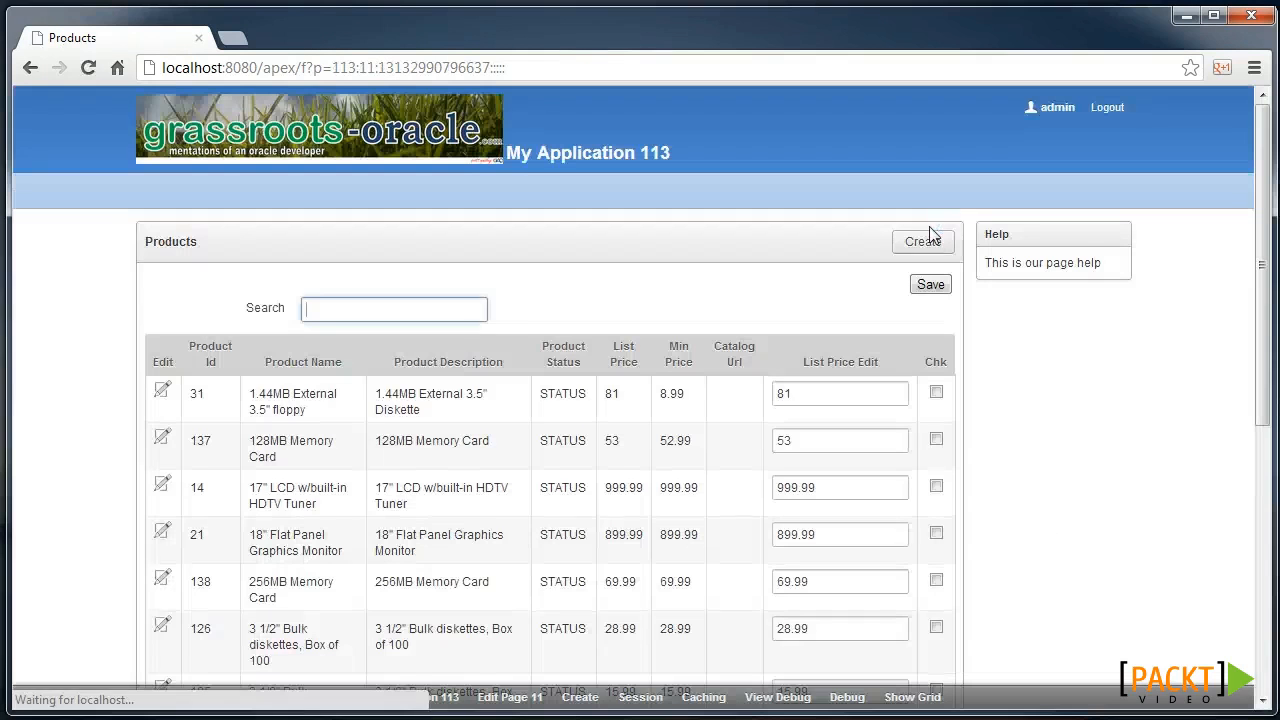
{"action": "mouse_move", "coordinate": [510, 696]}
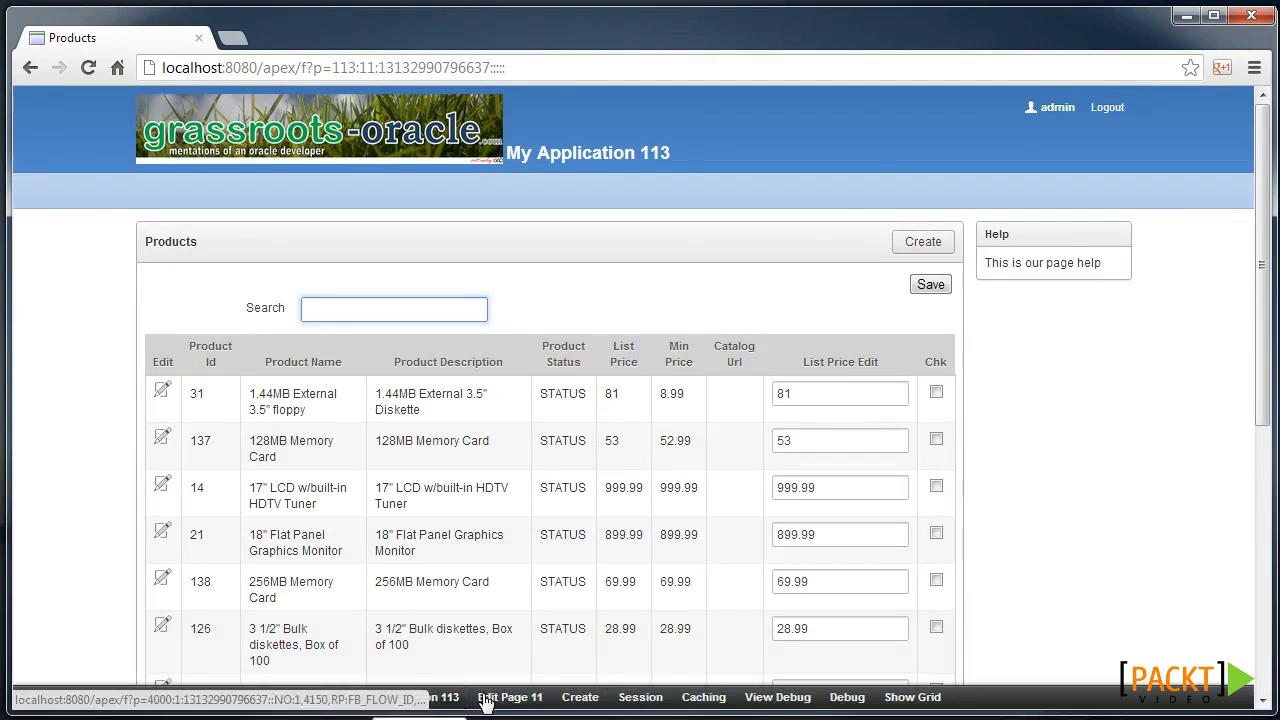
{"action": "mouse_move", "coordinate": [778, 696]}
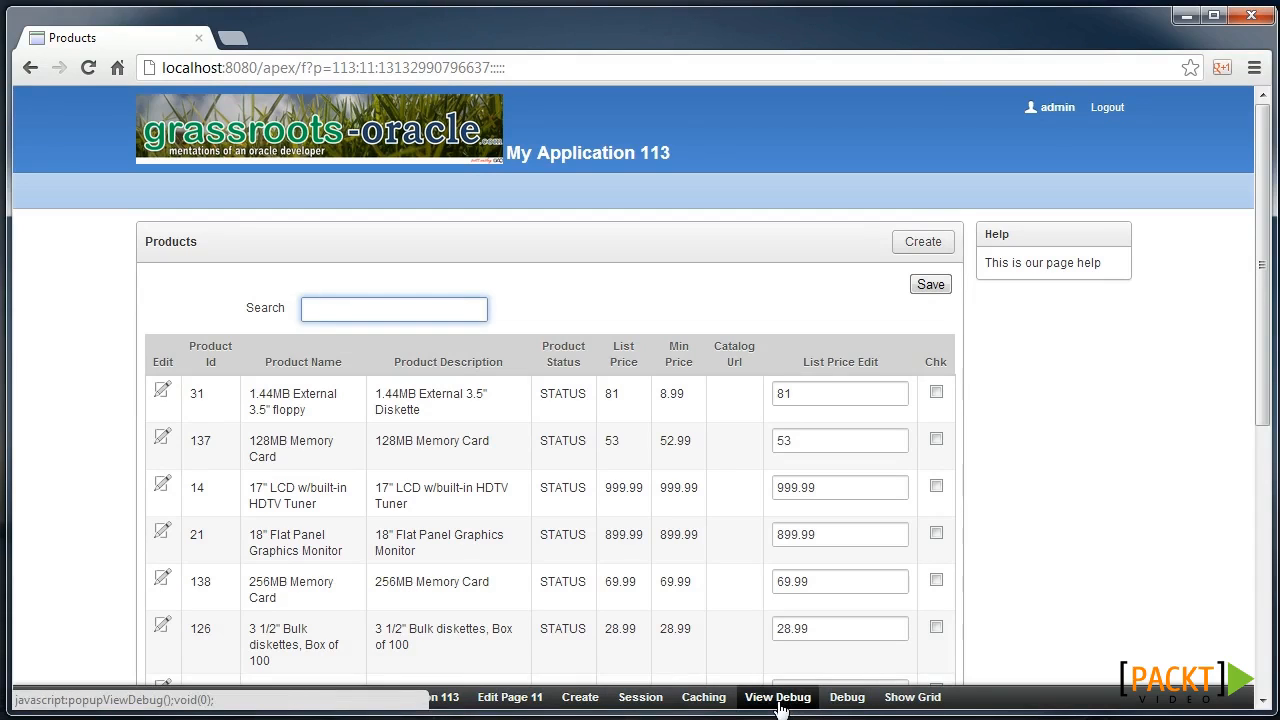
{"action": "mouse_move", "coordinate": [846, 696]}
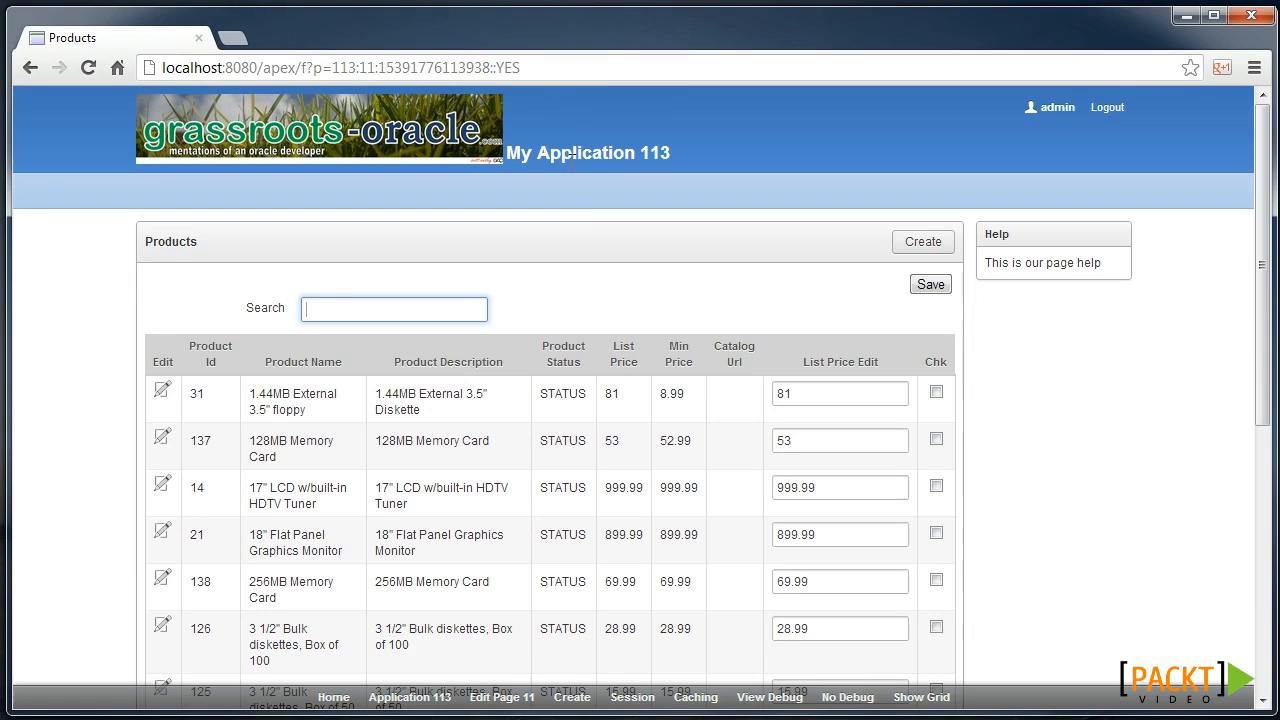
{"action": "mouse_move", "coordinate": [616, 572]}
{"action": "type", "text": "75"}
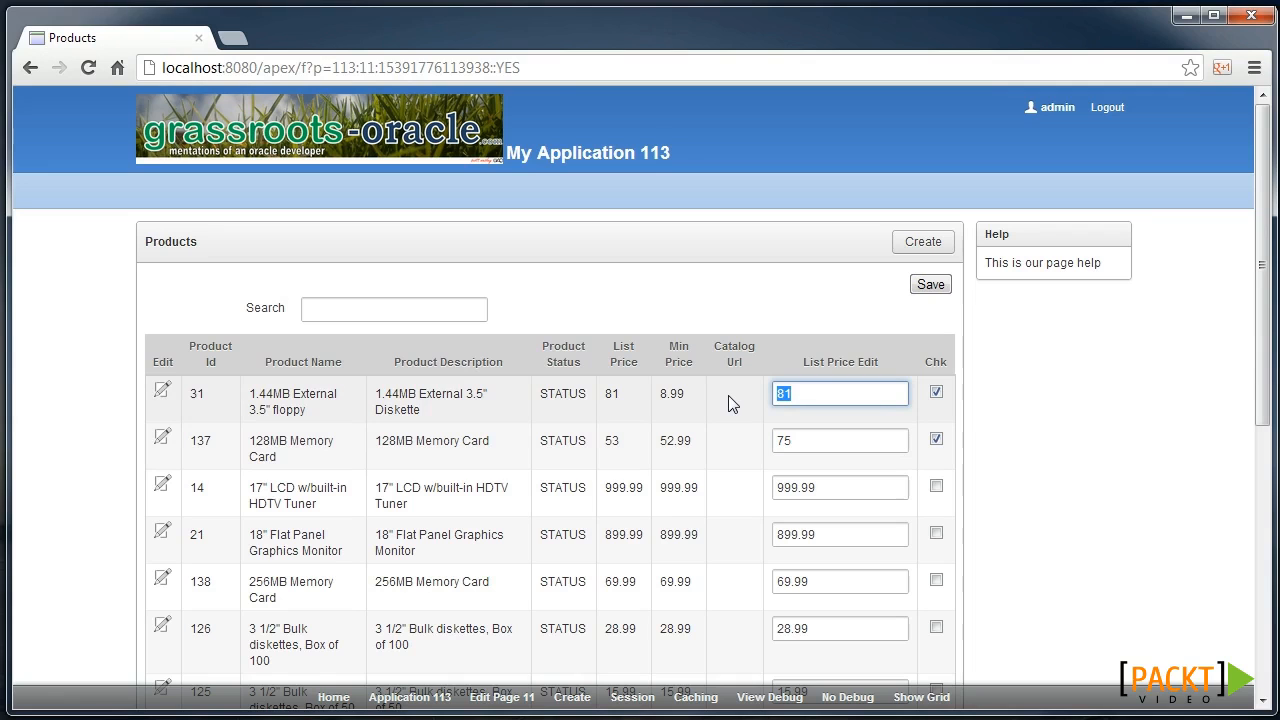
- Save the edited list prices 80 and 75 for products 31 and 137, confirming '2 products updated'
{"action": "left_click", "coordinate": [928, 284]}
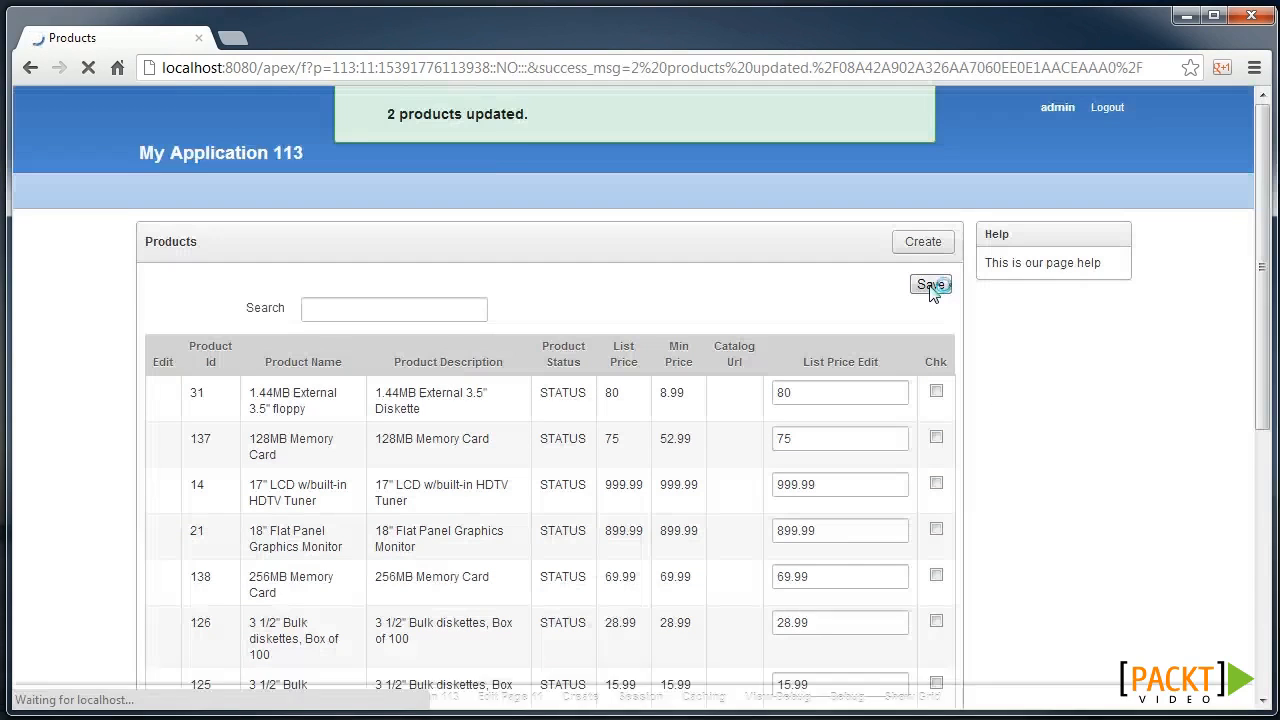
{"action": "left_click", "coordinate": [928, 284]}
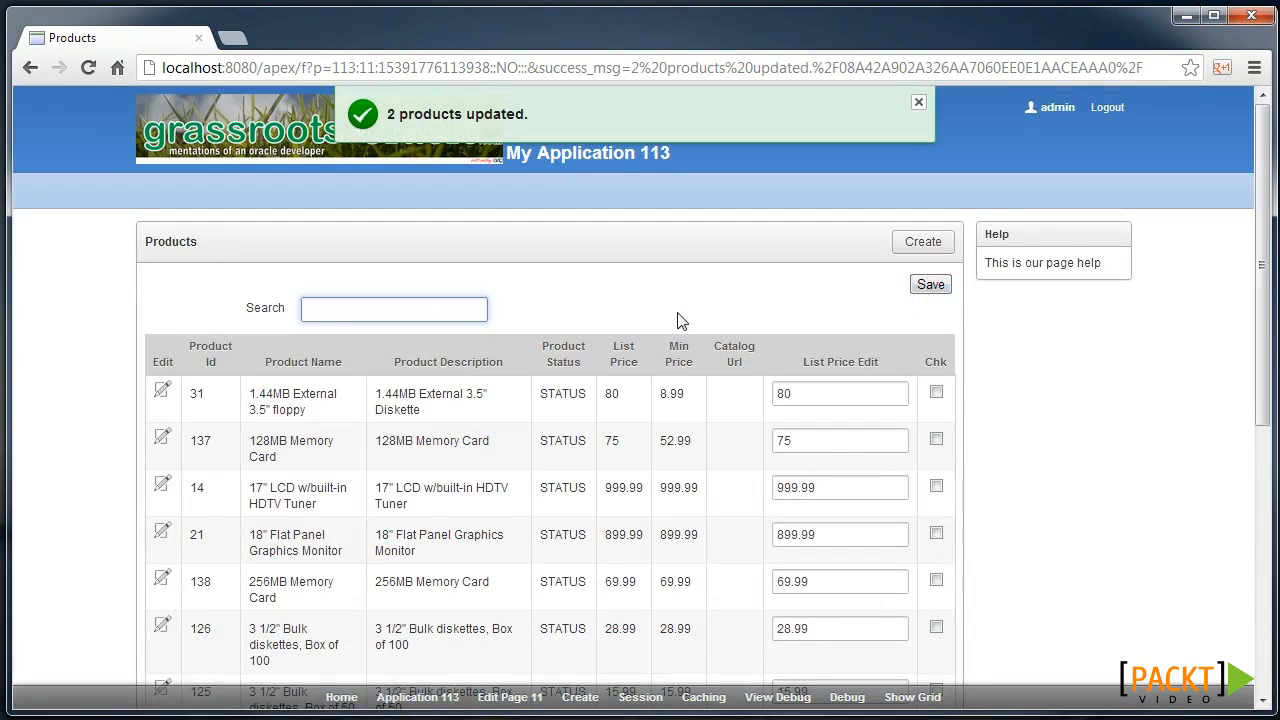
{"action": "mouse_move", "coordinate": [778, 696]}
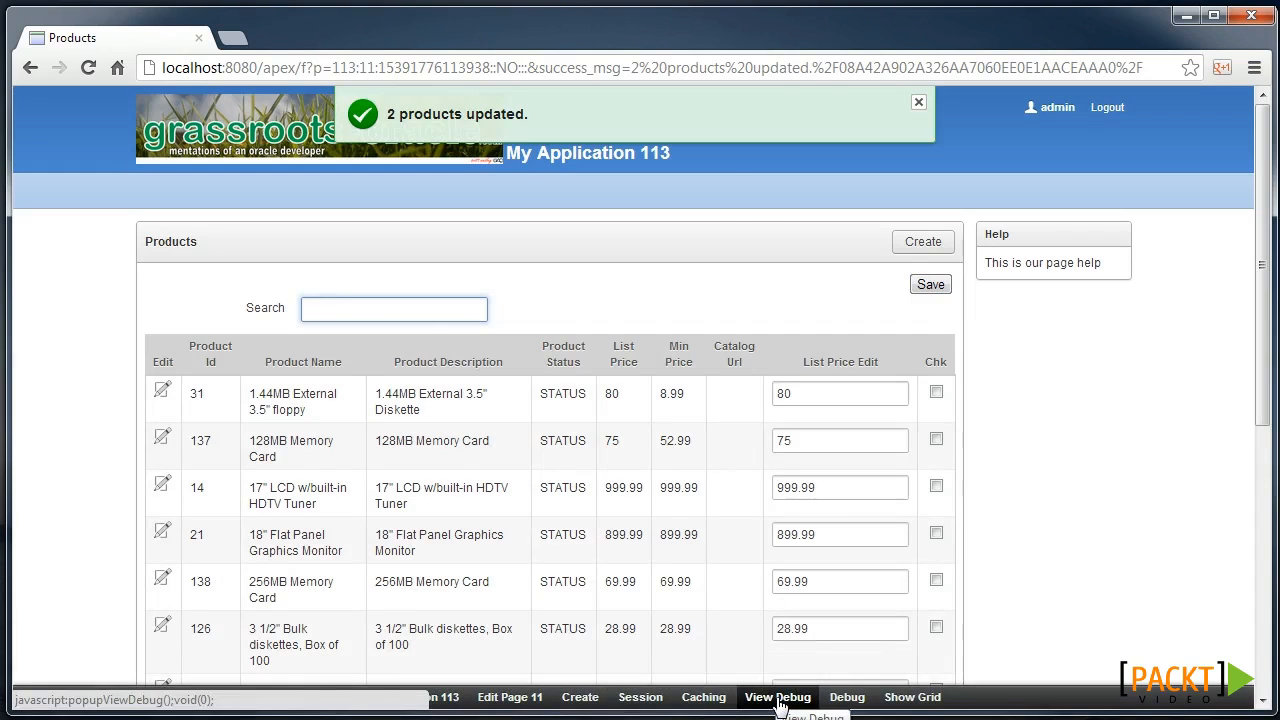
- View Debug and open entry 4746, the latest page 11 SAVE submission log
{"action": "left_click", "coordinate": [778, 696]}
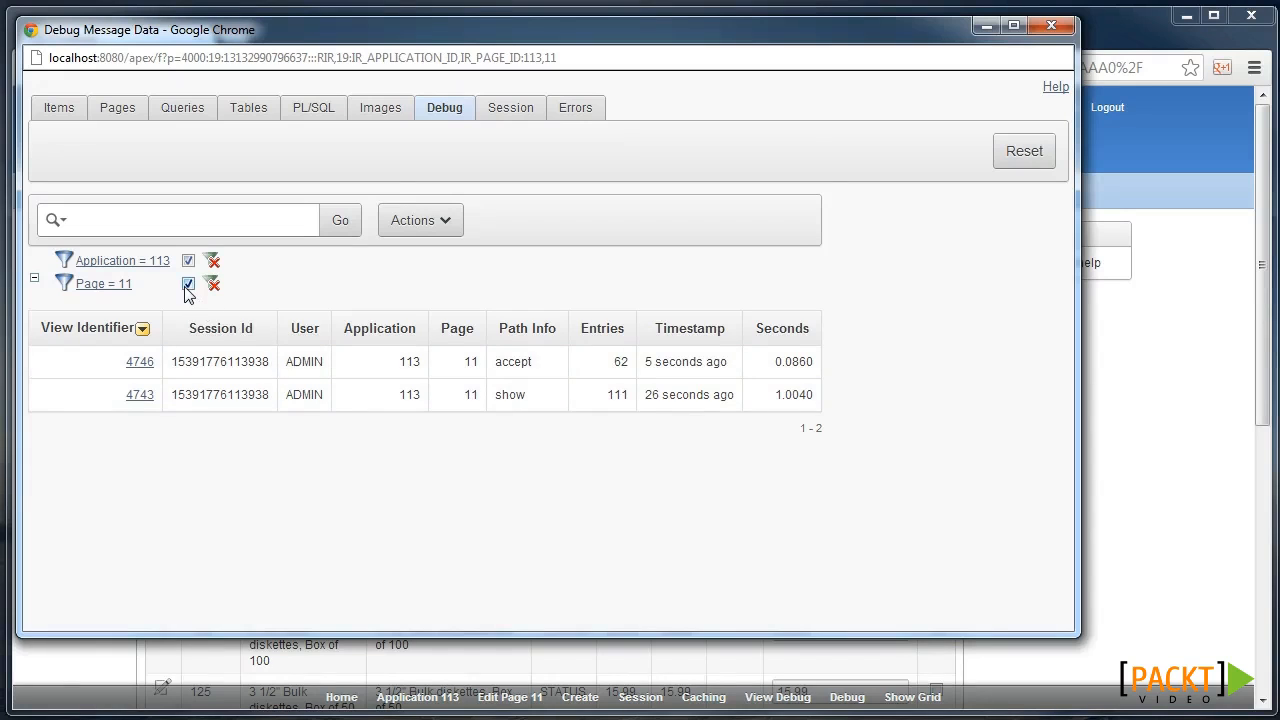
{"action": "mouse_move", "coordinate": [140, 374]}
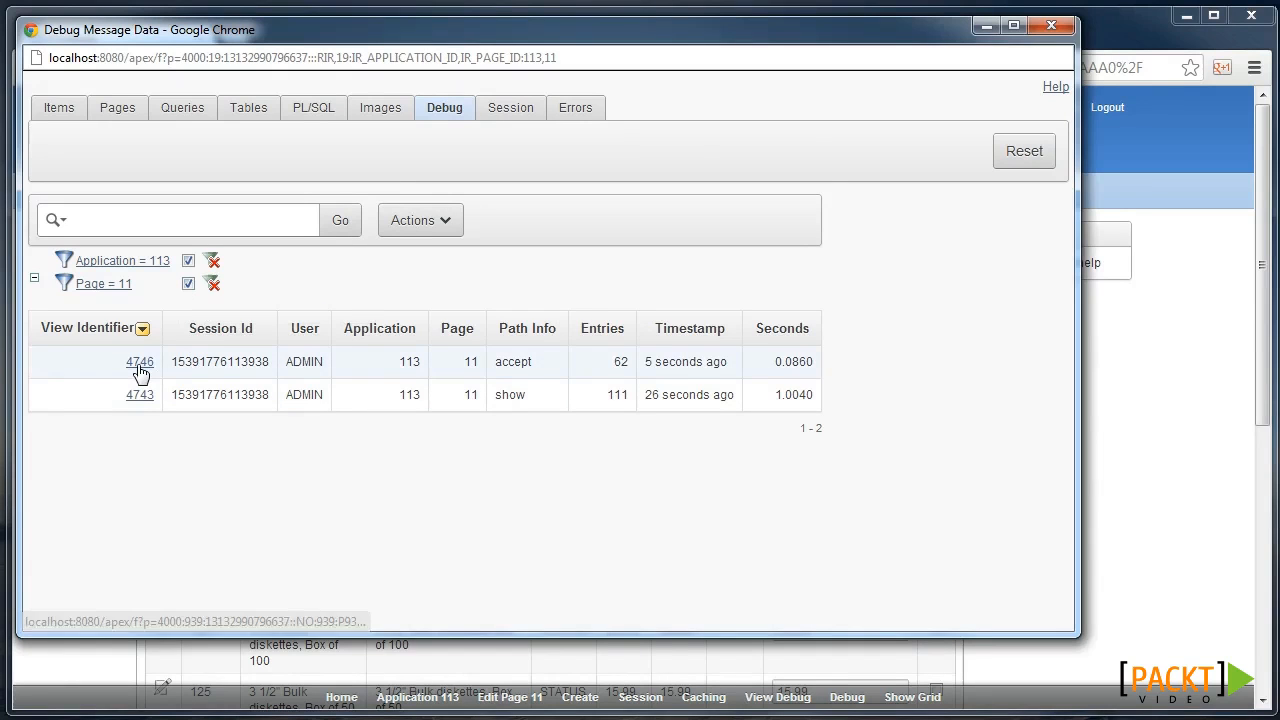
{"action": "left_click", "coordinate": [140, 360]}
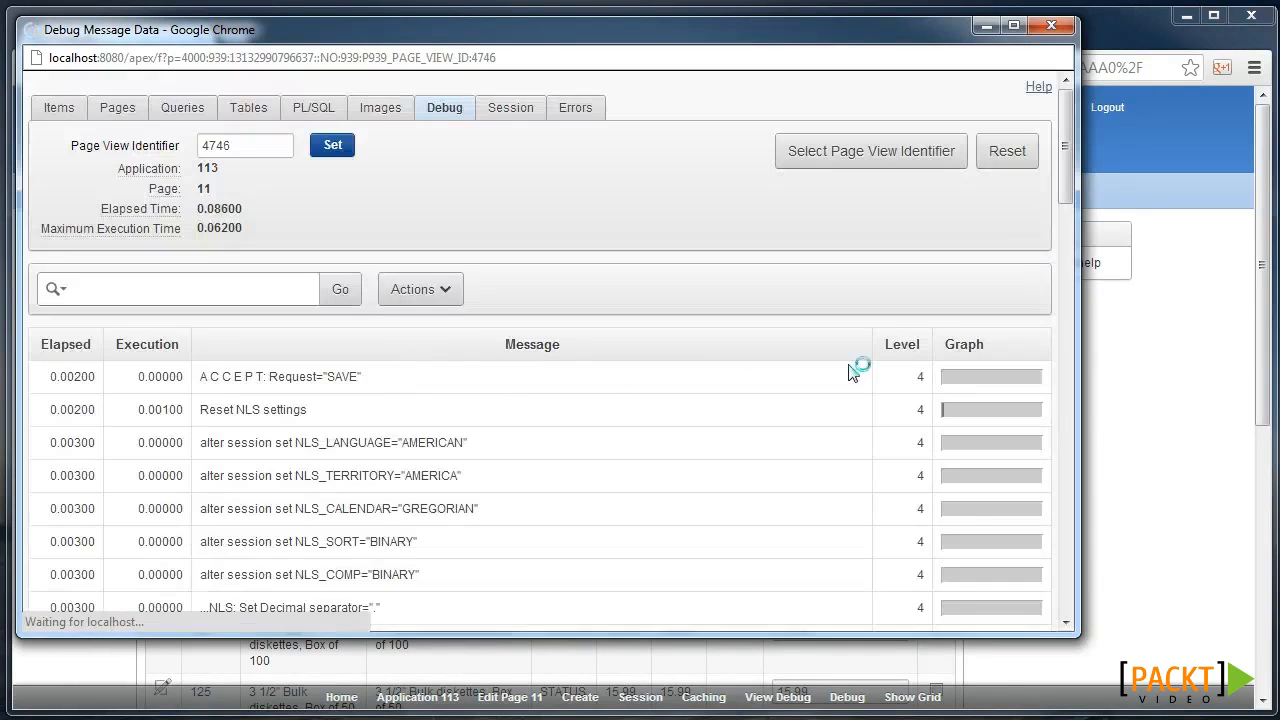
- Search the log for 'check' to find dense count 2, sparse count 15, and records 31 and 137 updated
{"action": "type", "text": "checkbo"}
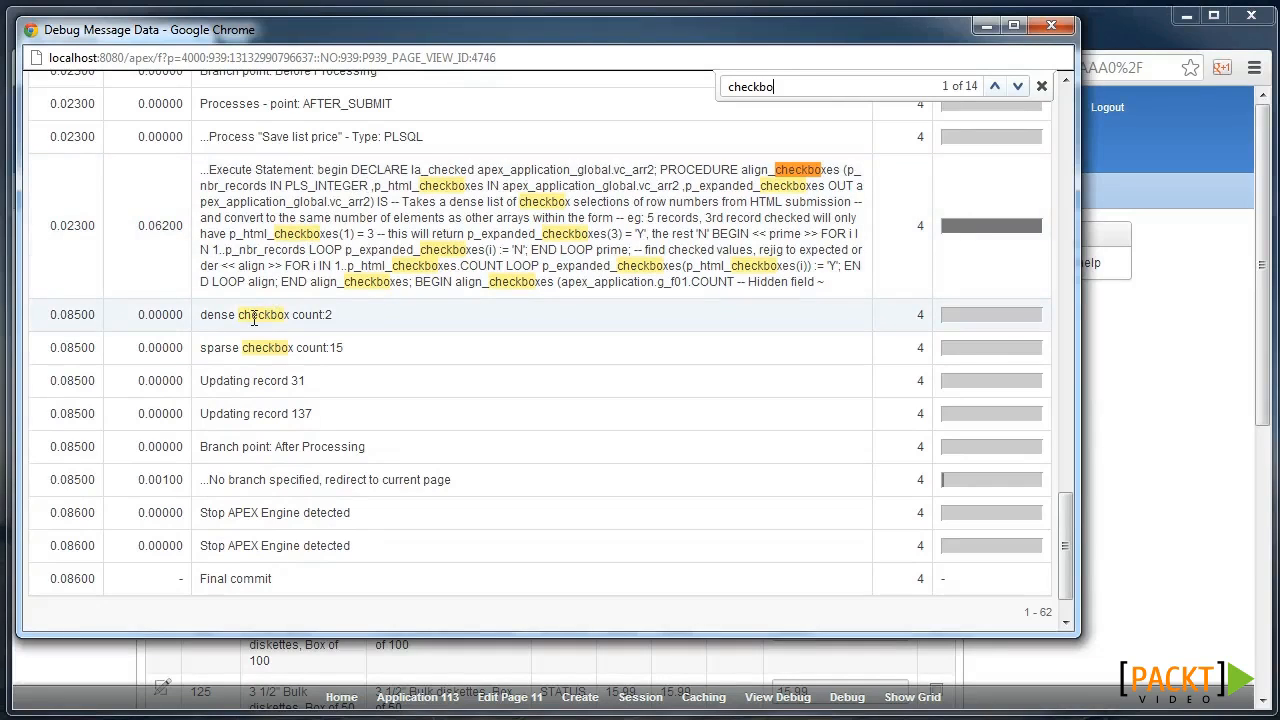
{"action": "mouse_move", "coordinate": [336, 324]}
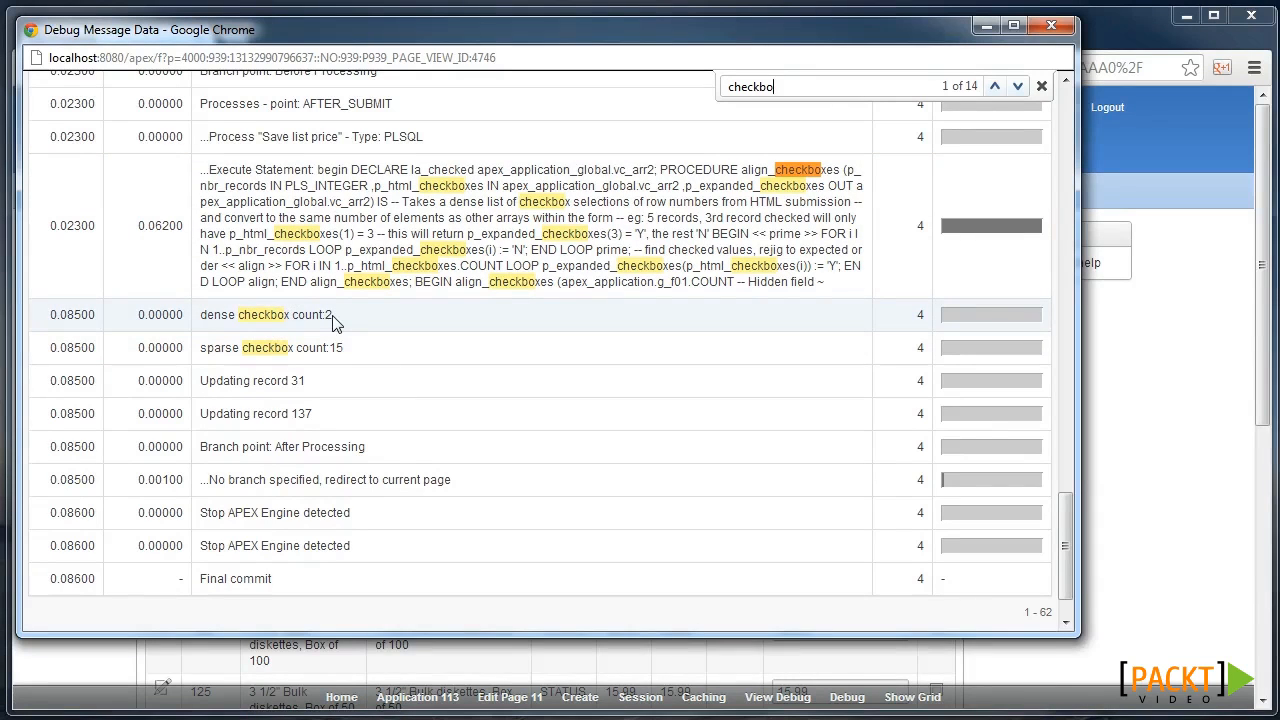
{"action": "mouse_move", "coordinate": [344, 348]}
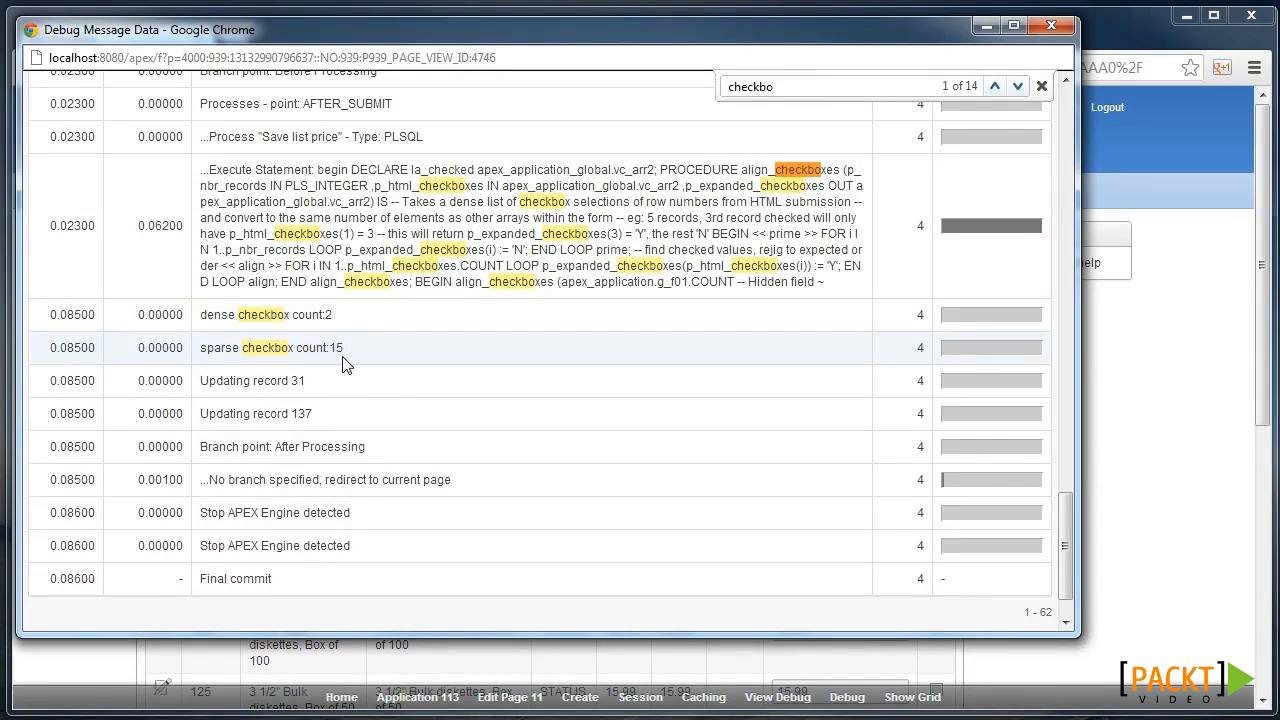
{"action": "scroll", "scroll_direction": "up", "scroll_amount": 3}
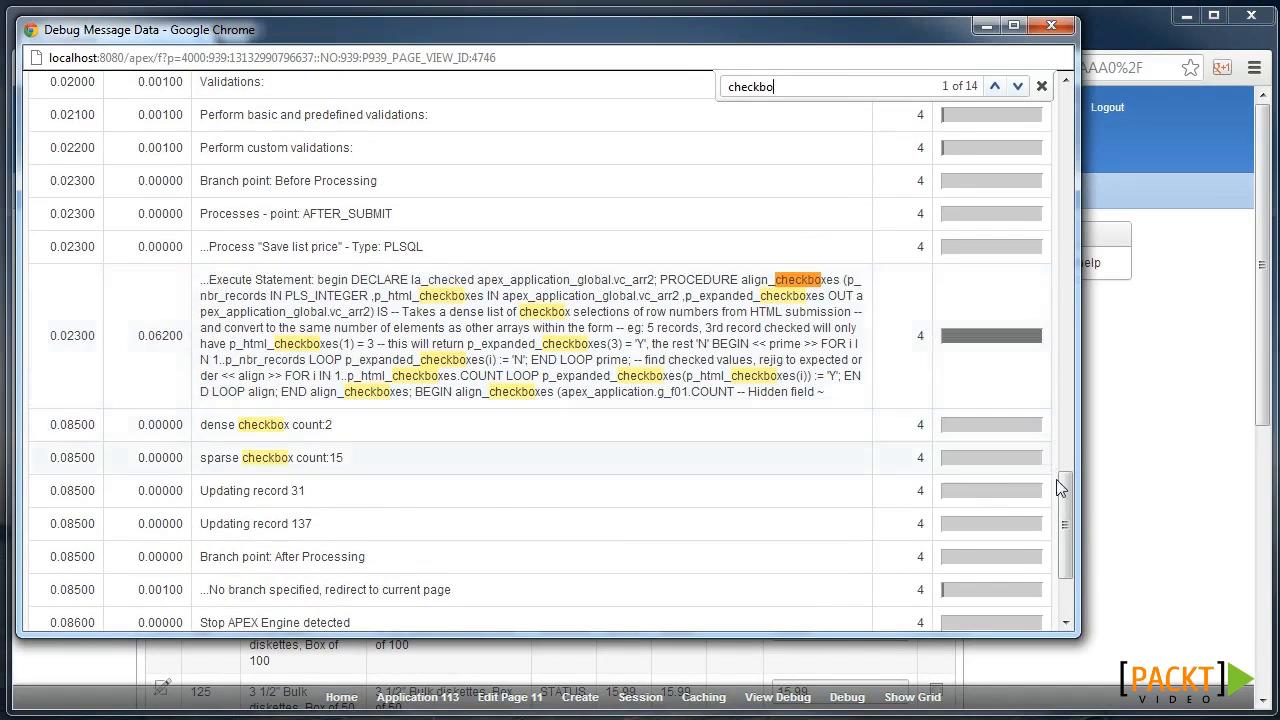
{"action": "scroll", "scroll_direction": "up", "scroll_amount": 3}
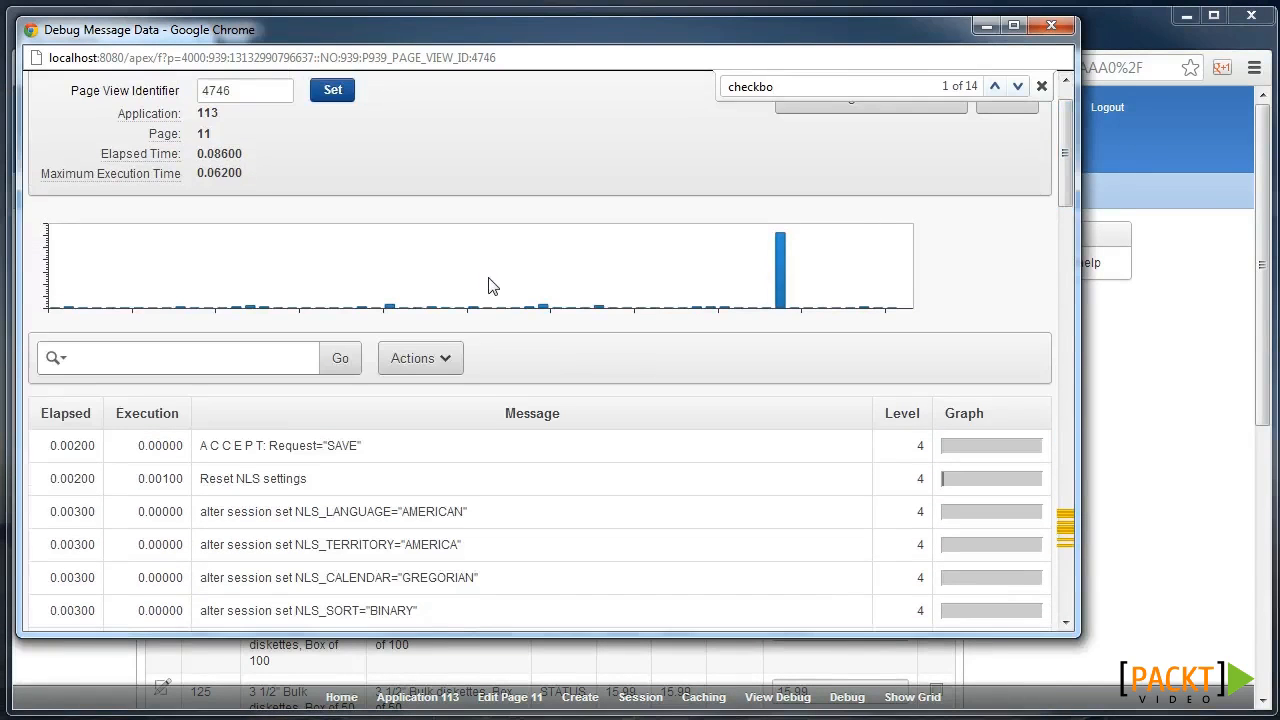
{"action": "mouse_move", "coordinate": [780, 280]}
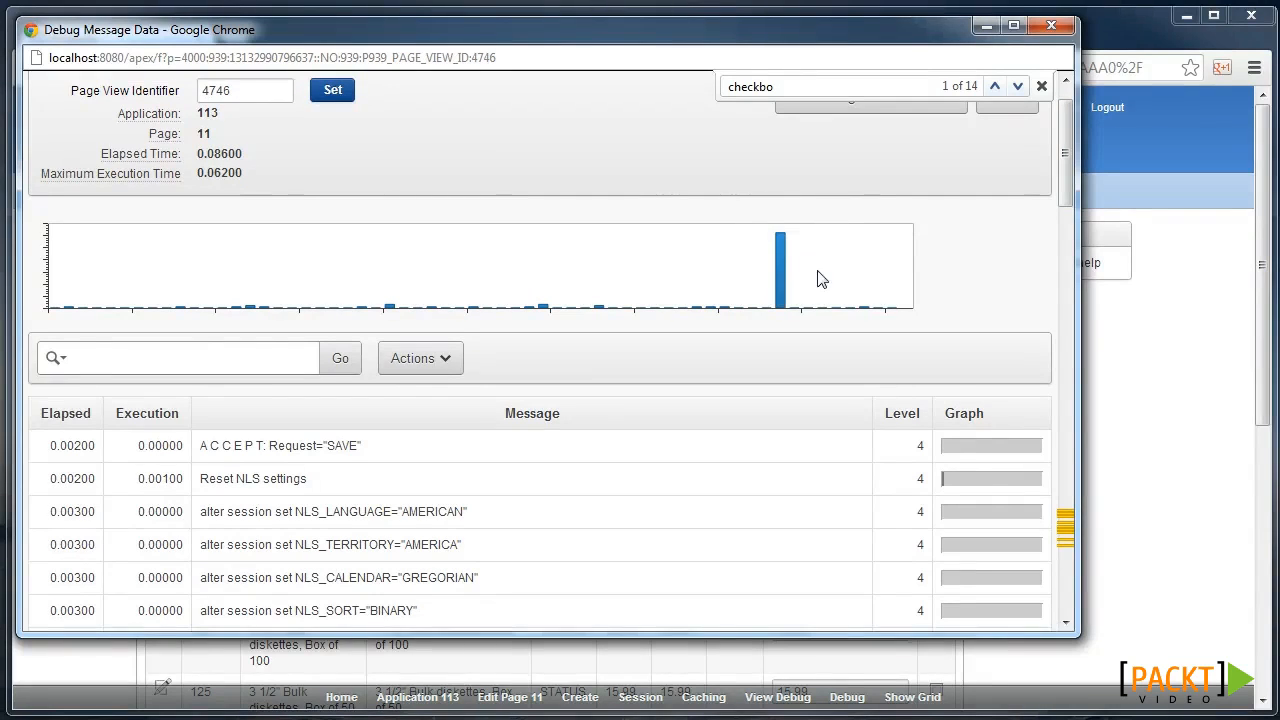
{"action": "mouse_move", "coordinate": [376, 256]}
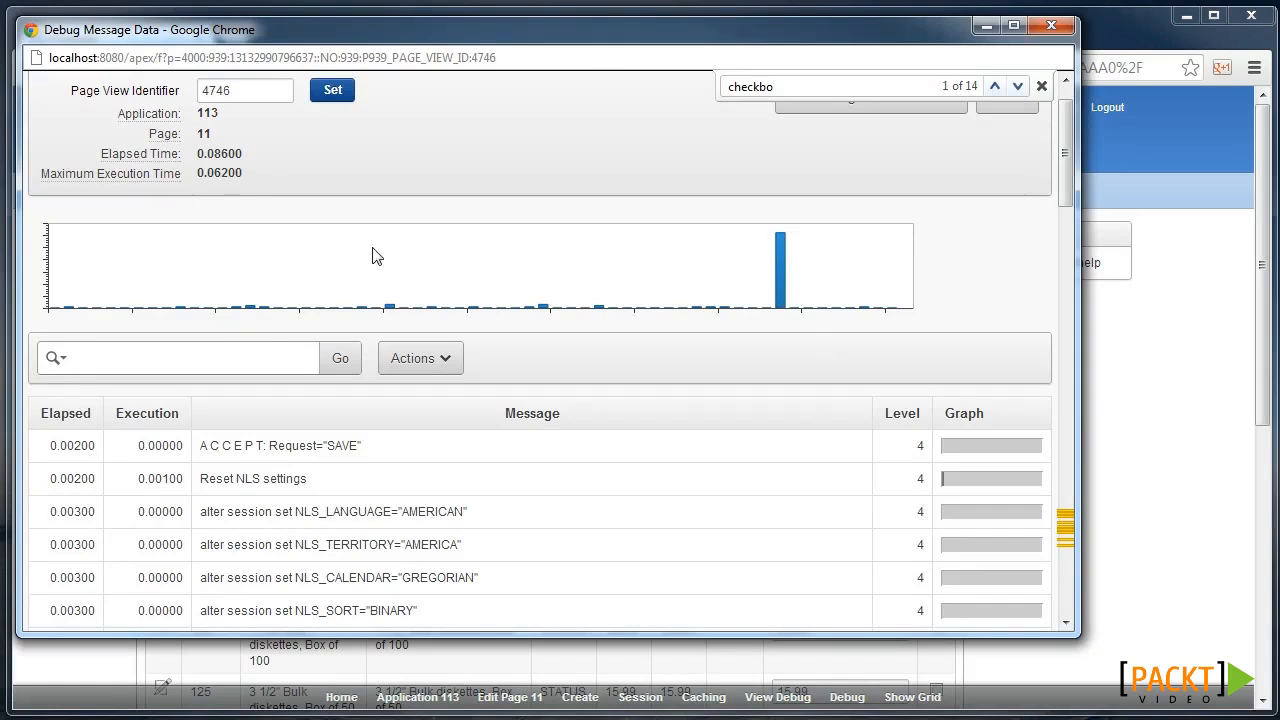